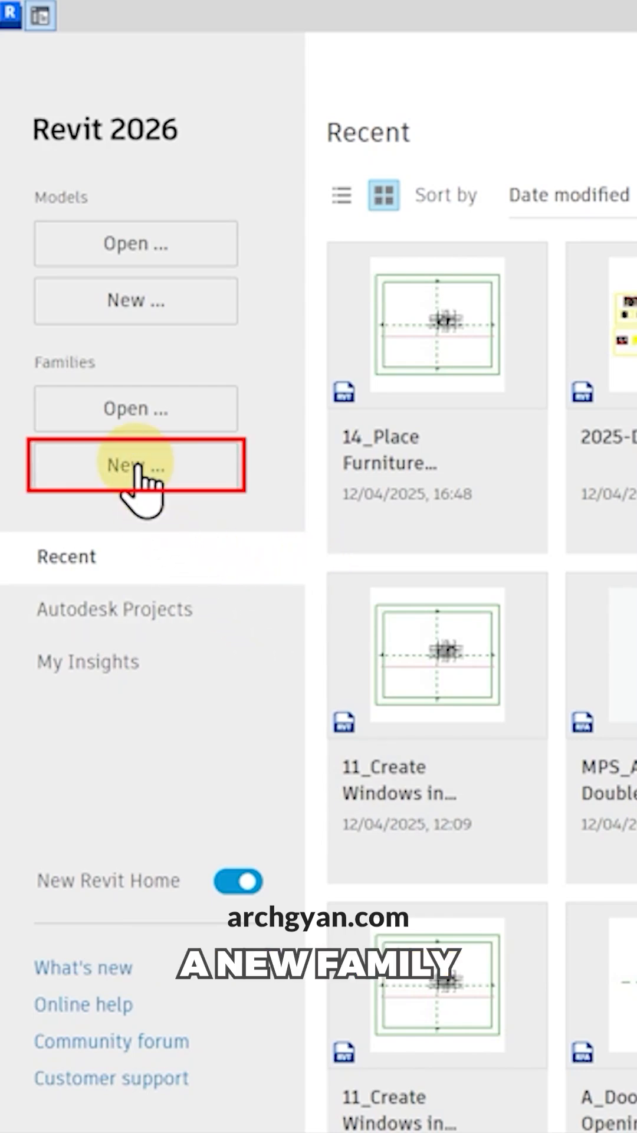
# Start a new family from the Metric Furniture.rft template
pyautogui.click(136, 465)
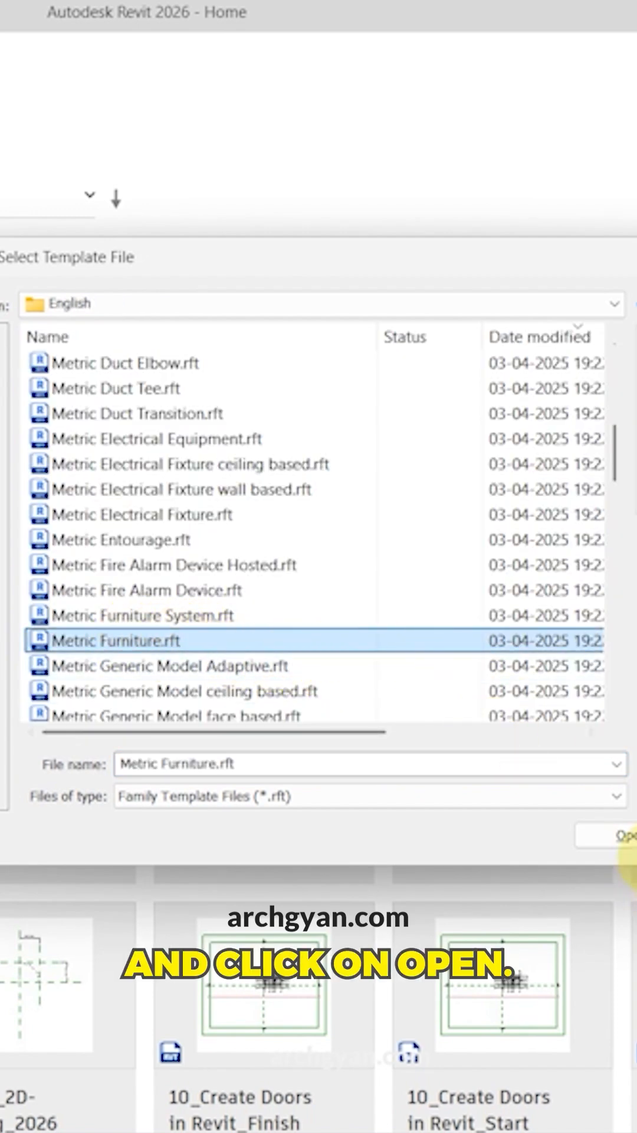
pyautogui.click(623, 836)
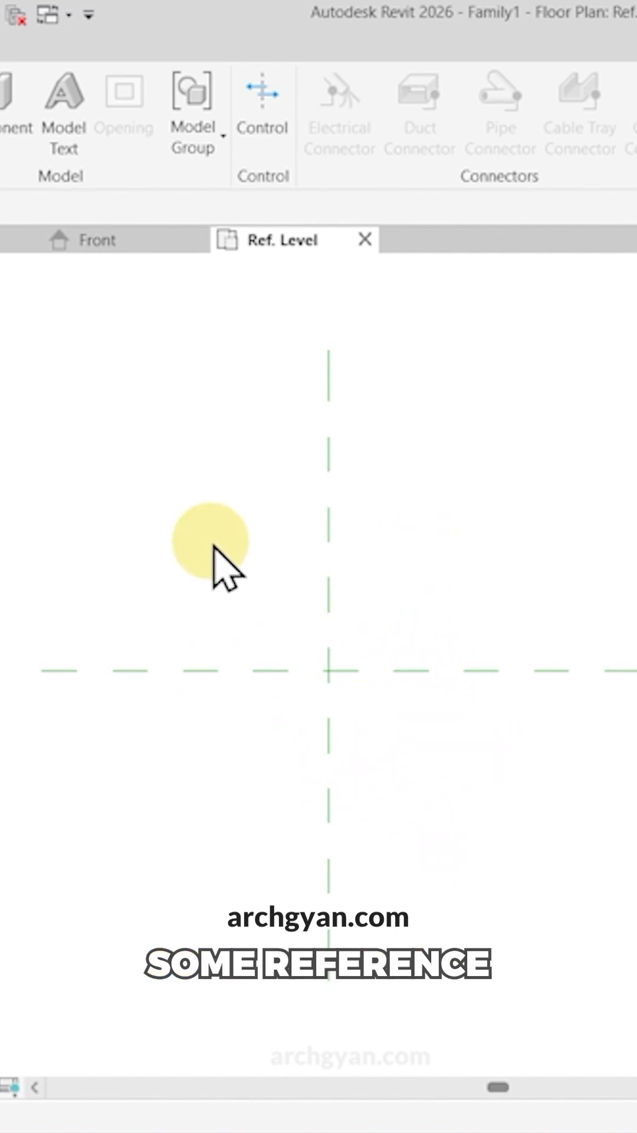
# Draw reference planes left, right and above the centre planes
pyautogui.click(211, 542)
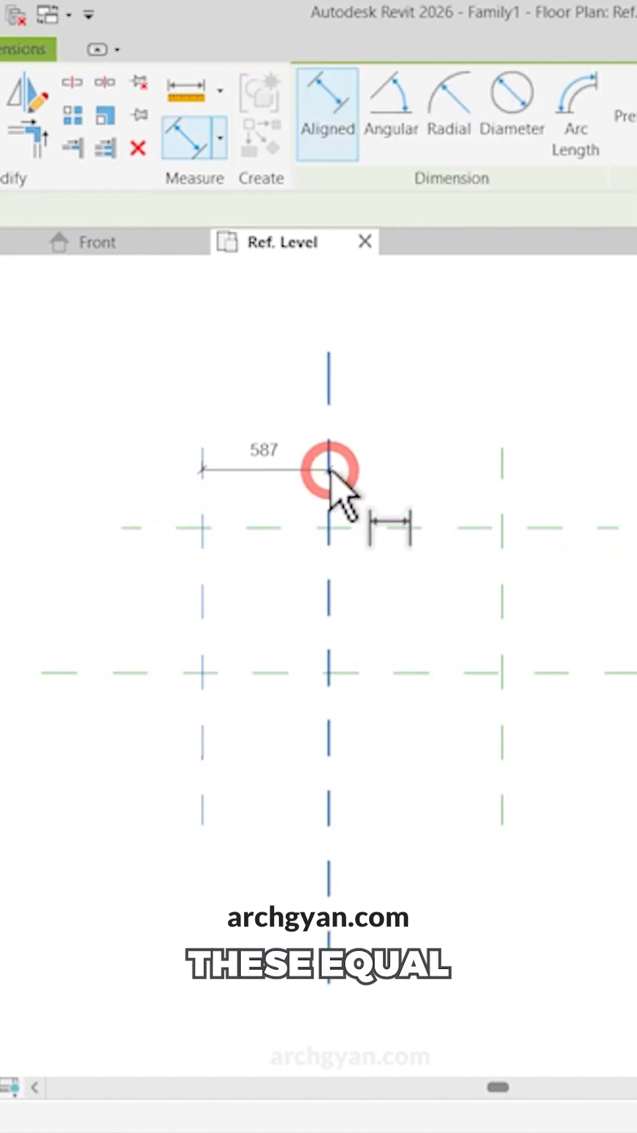
# Dimension across the three vertical planes and toggle the two segments to EQ
pyautogui.click(329, 473)
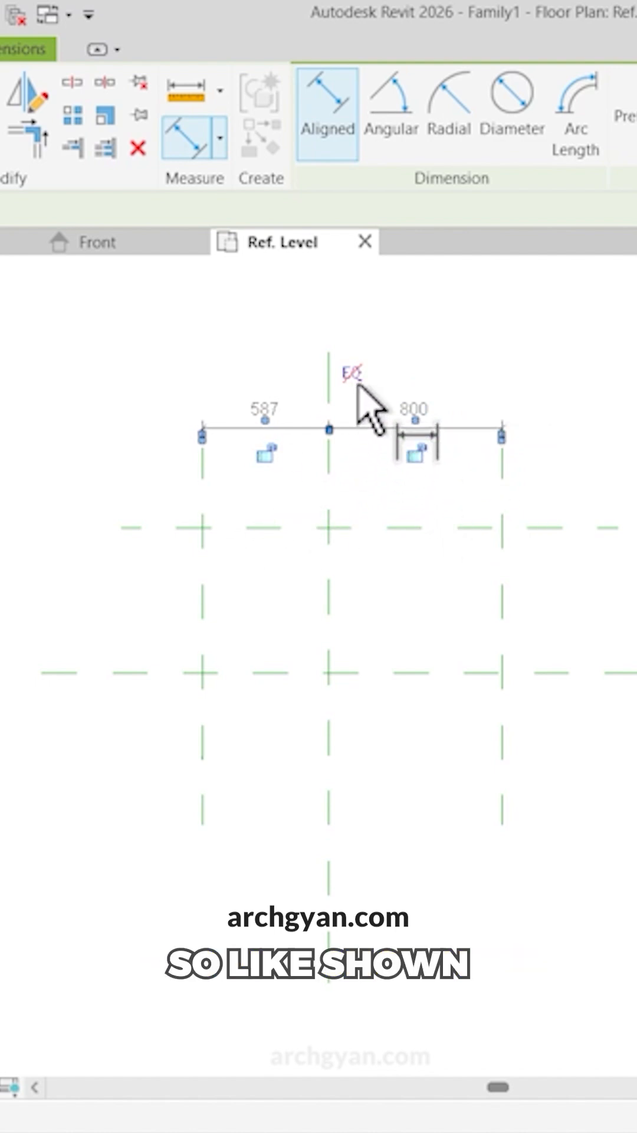
pyautogui.click(350, 374)
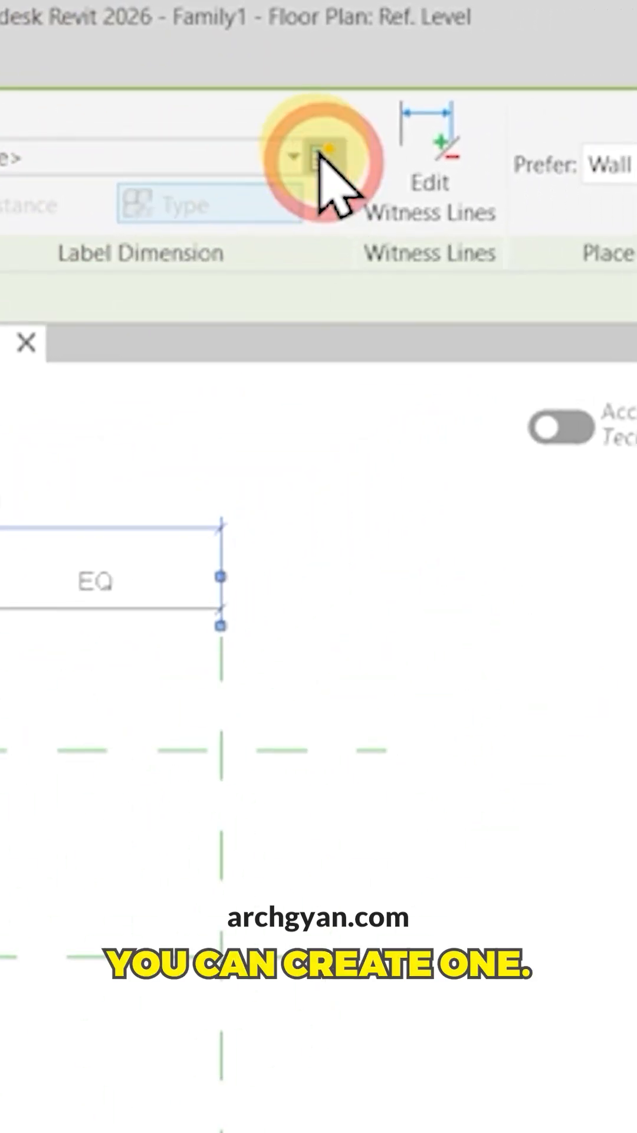
# Label the overall width with a new Width type parameter (1600) and place the depth dimension
pyautogui.click(318, 156)
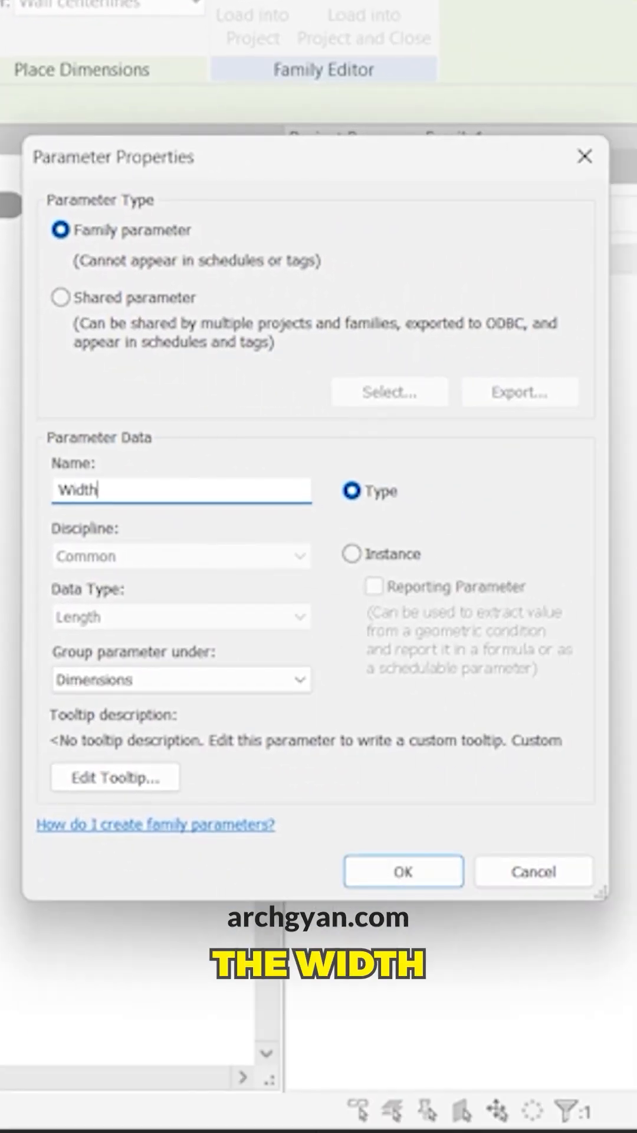
pyautogui.click(404, 871)
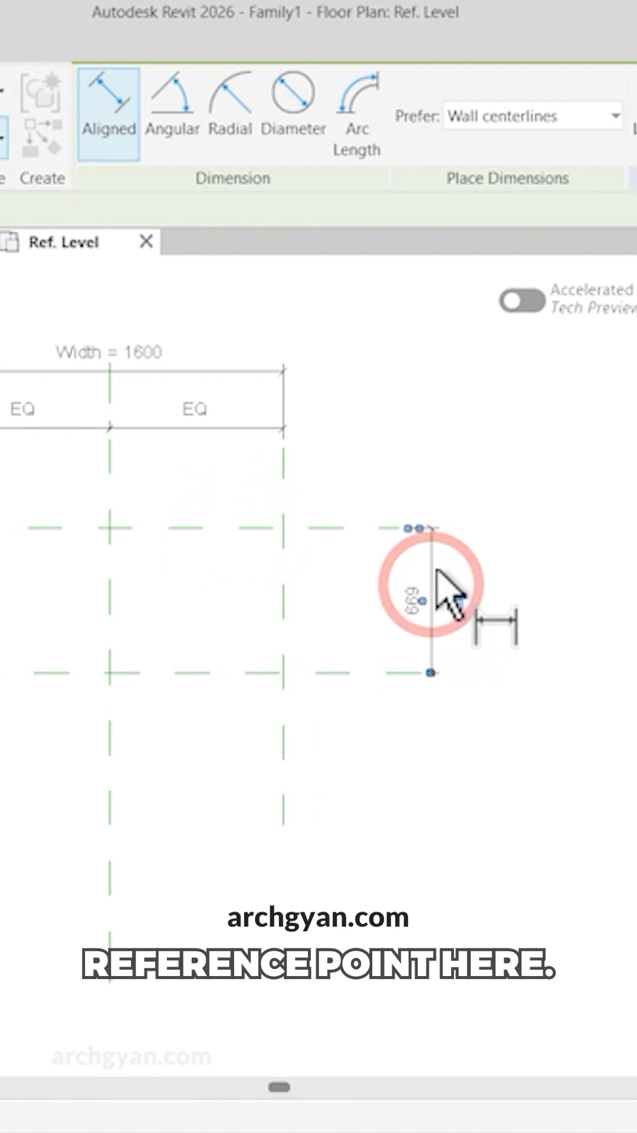
pyautogui.click(429, 603)
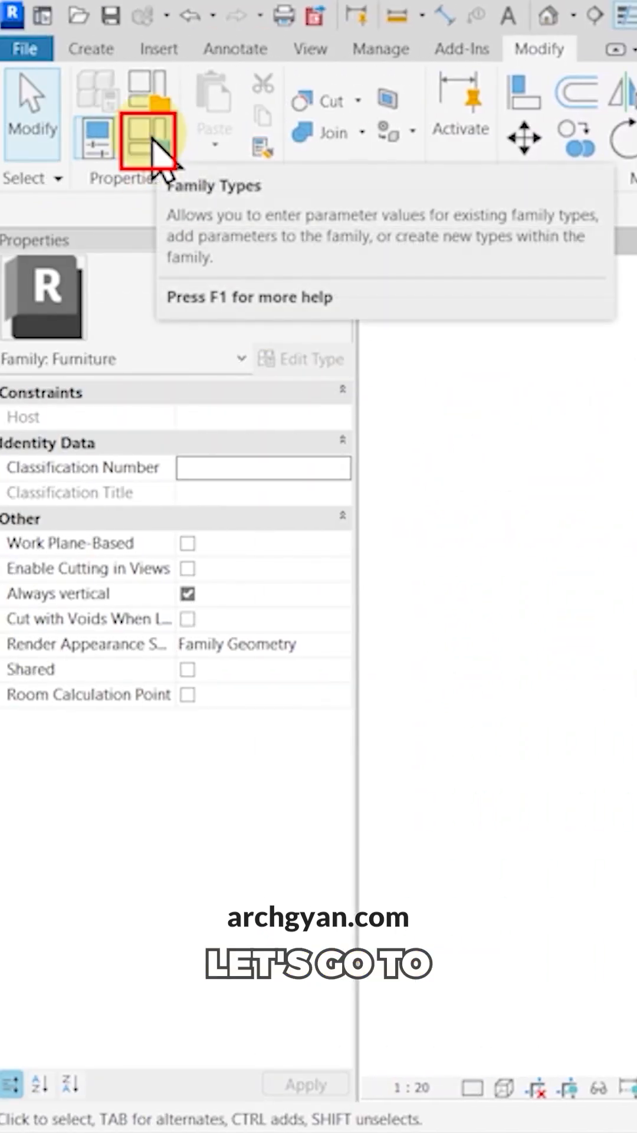
# In Family Types set Depth to 600 and Width to 600 so the plan reads Width = 600
pyautogui.click(141, 133)
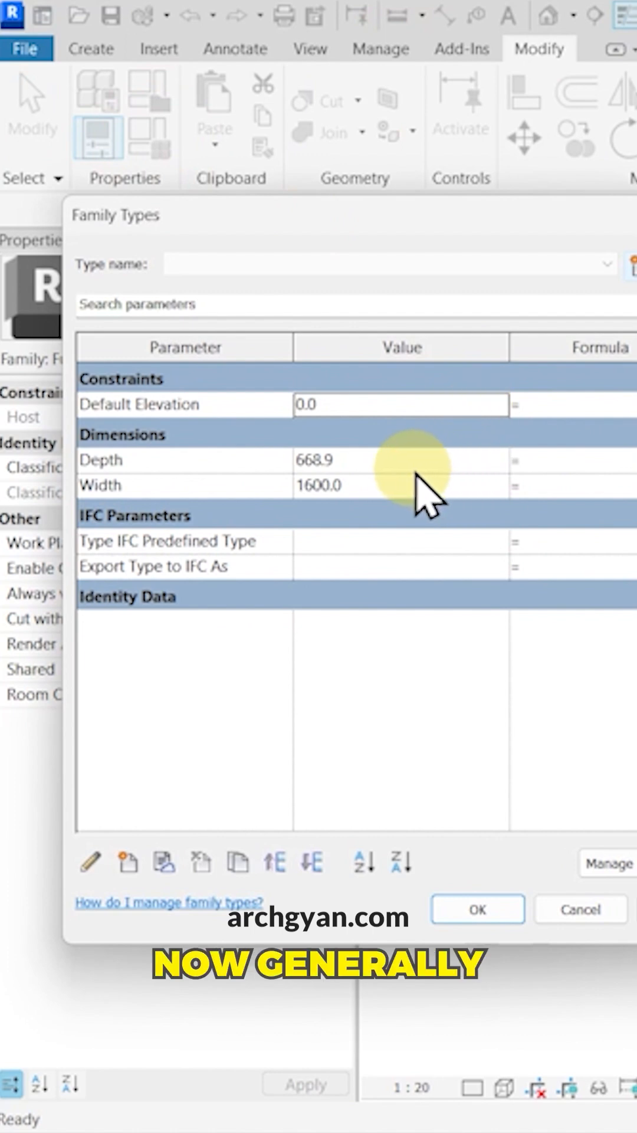
pyautogui.doubleClick(312, 461)
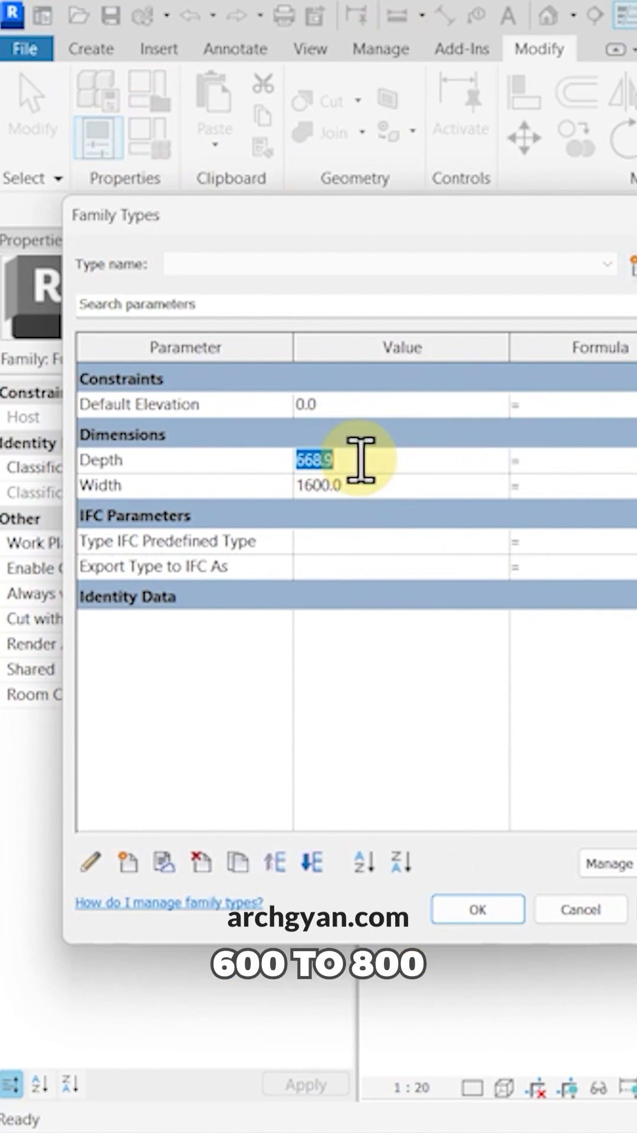
pyautogui.write('600.0')
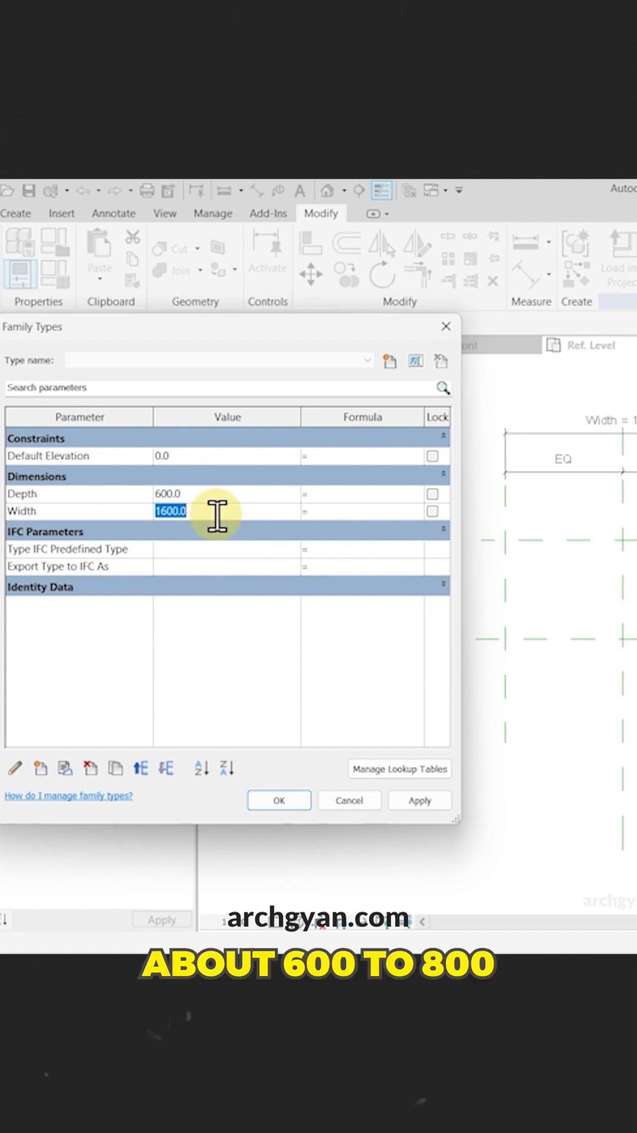
pyautogui.write('600.0')
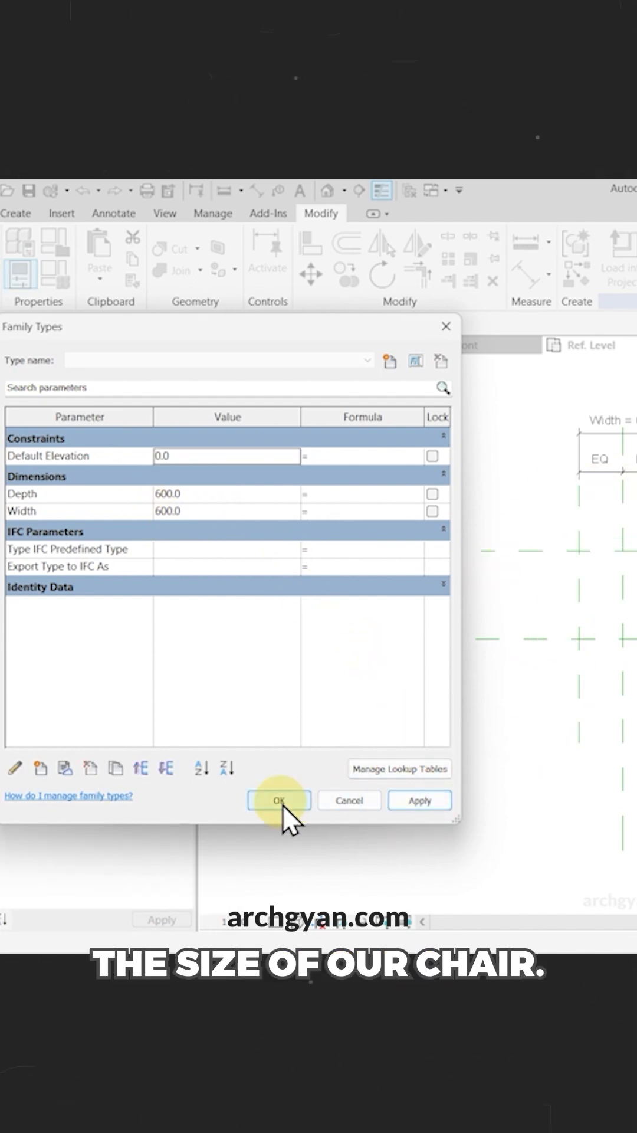
pyautogui.click(278, 800)
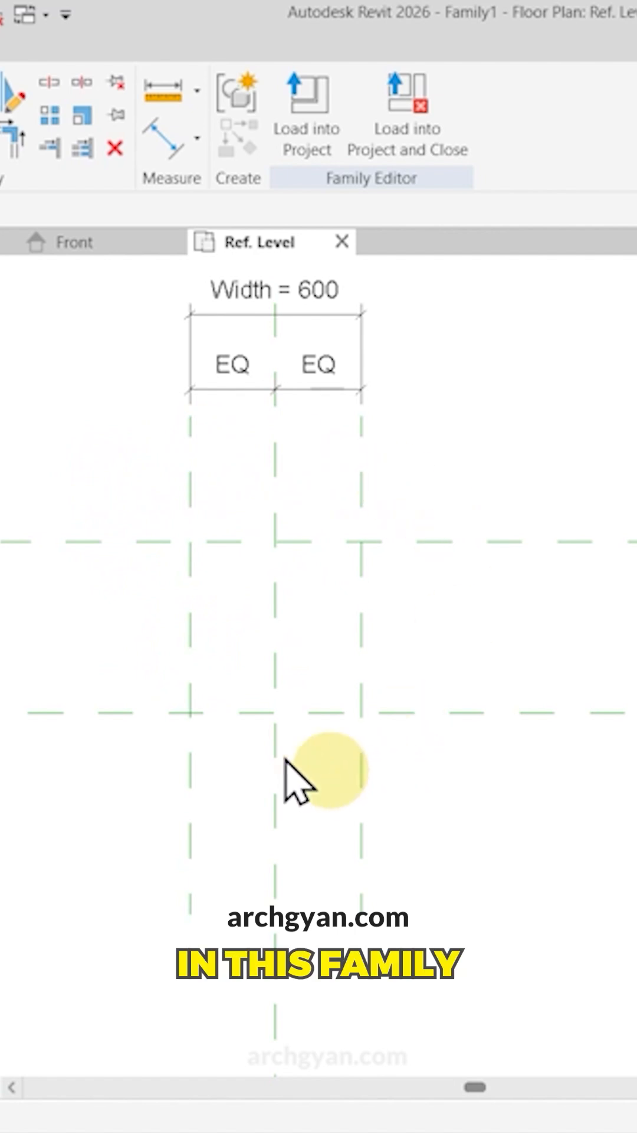
# Draw a 600 x 600 symbolic-line rectangle in Furniture [projection] snapped to the reference planes
pyautogui.click(235, 49)
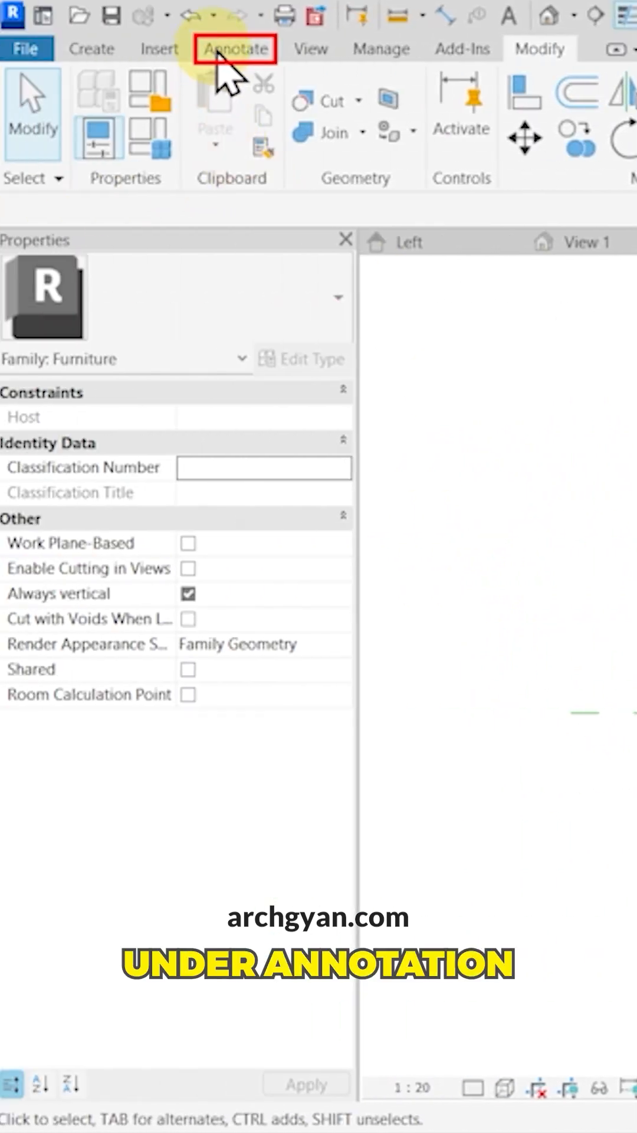
pyautogui.click(235, 48)
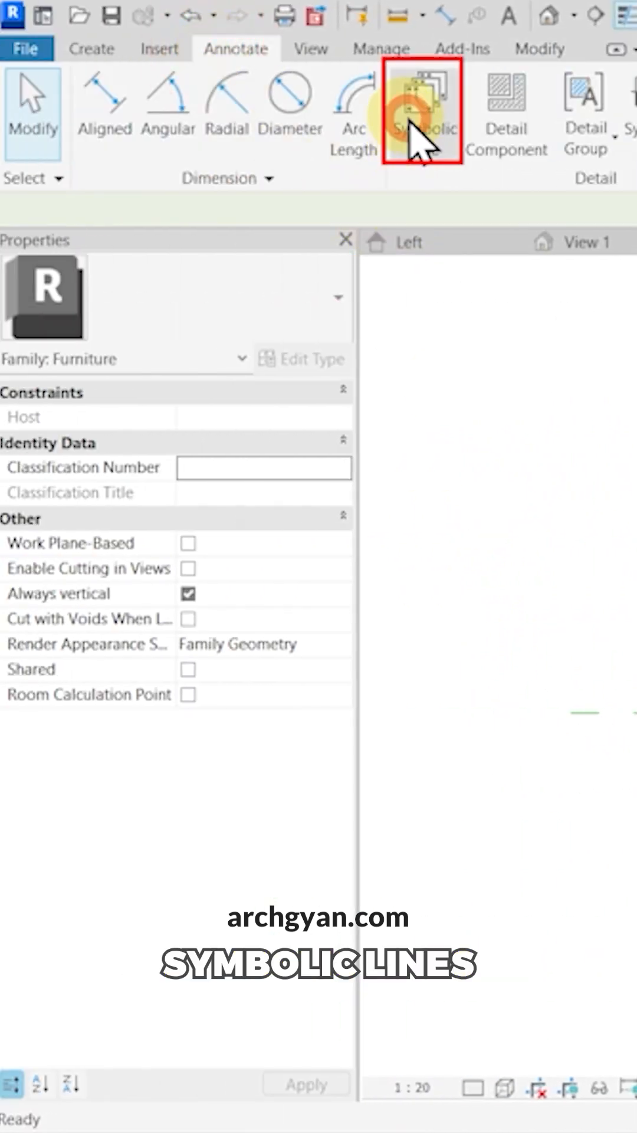
pyautogui.click(407, 137)
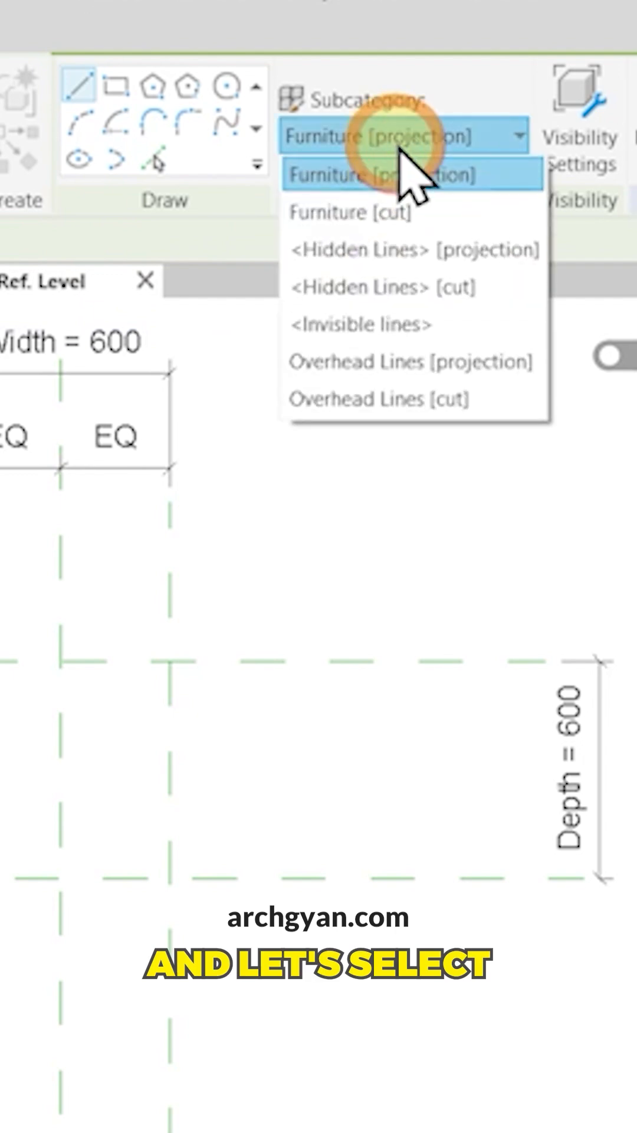
pyautogui.click(405, 174)
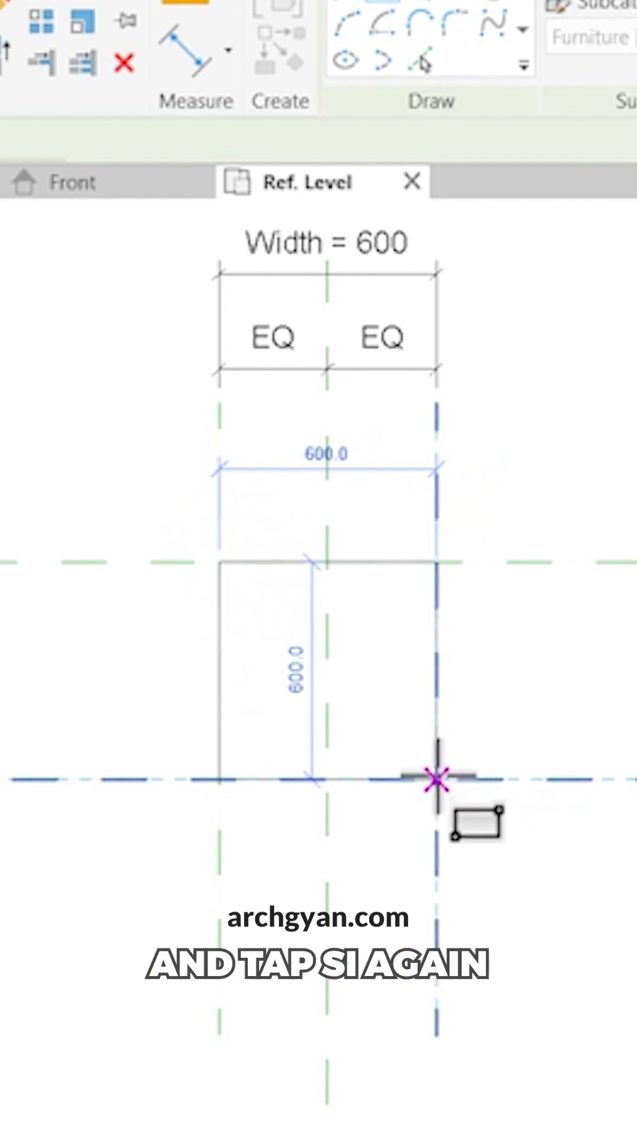
pyautogui.click(433, 779)
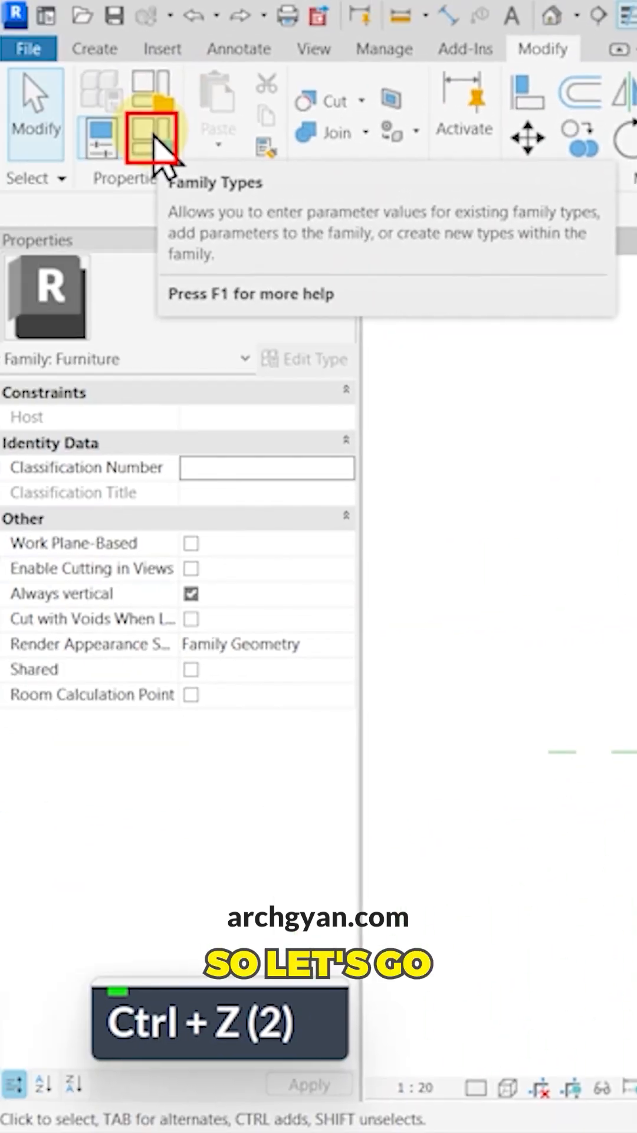
# Create family types Type 1 - 600 x 600 and Type 2 - 750 x 750
pyautogui.click(148, 137)
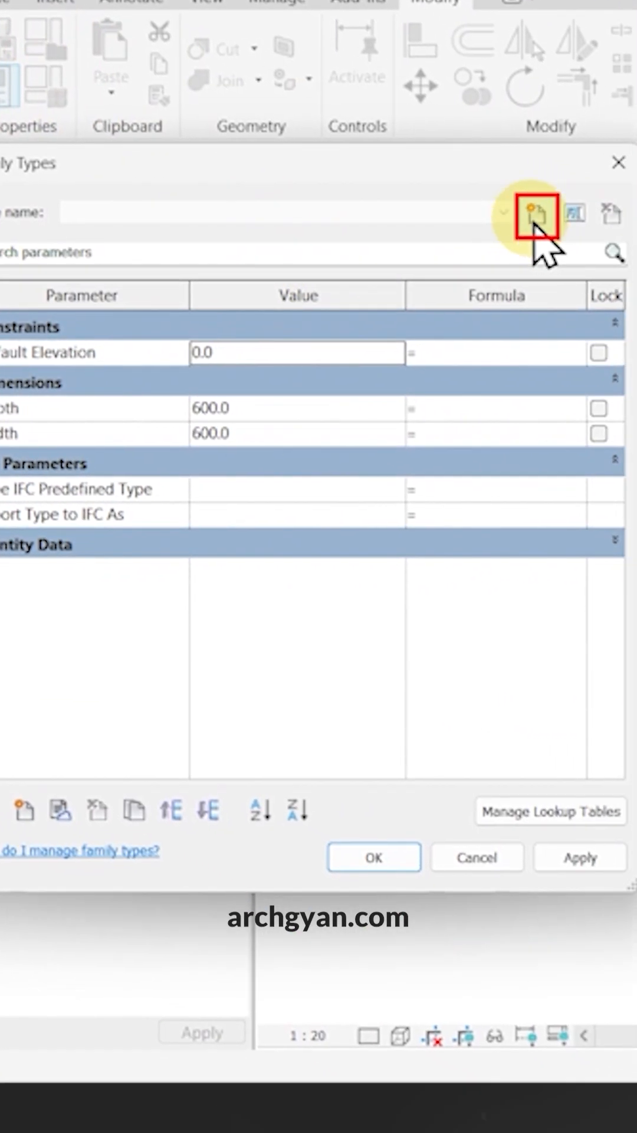
pyautogui.click(537, 212)
pyautogui.write('Type 1 - 60')
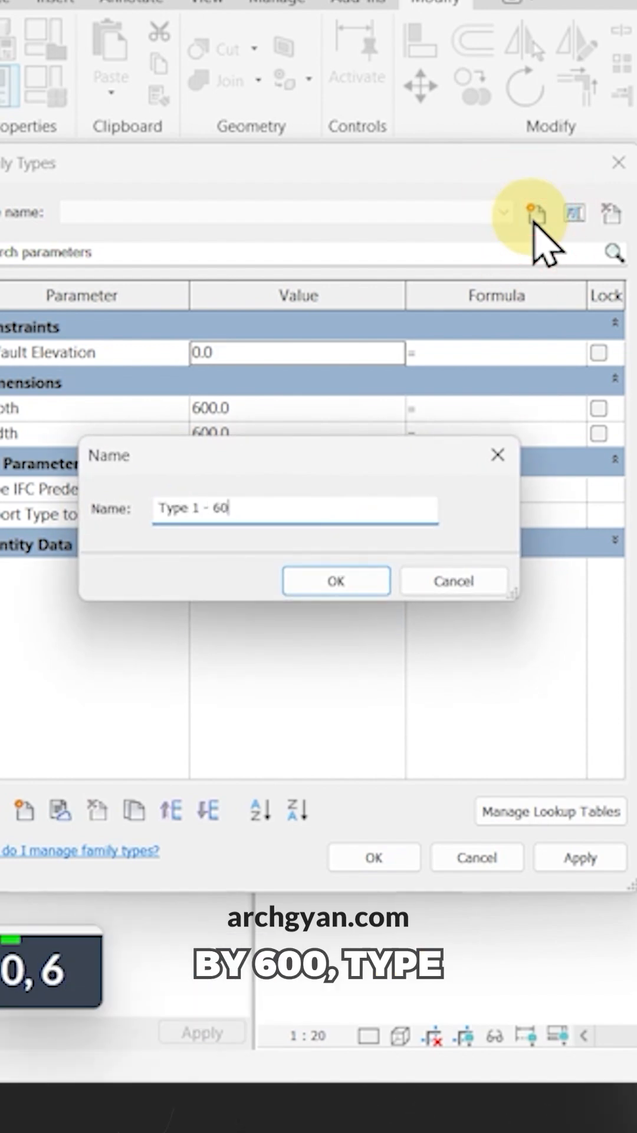
pyautogui.click(335, 581)
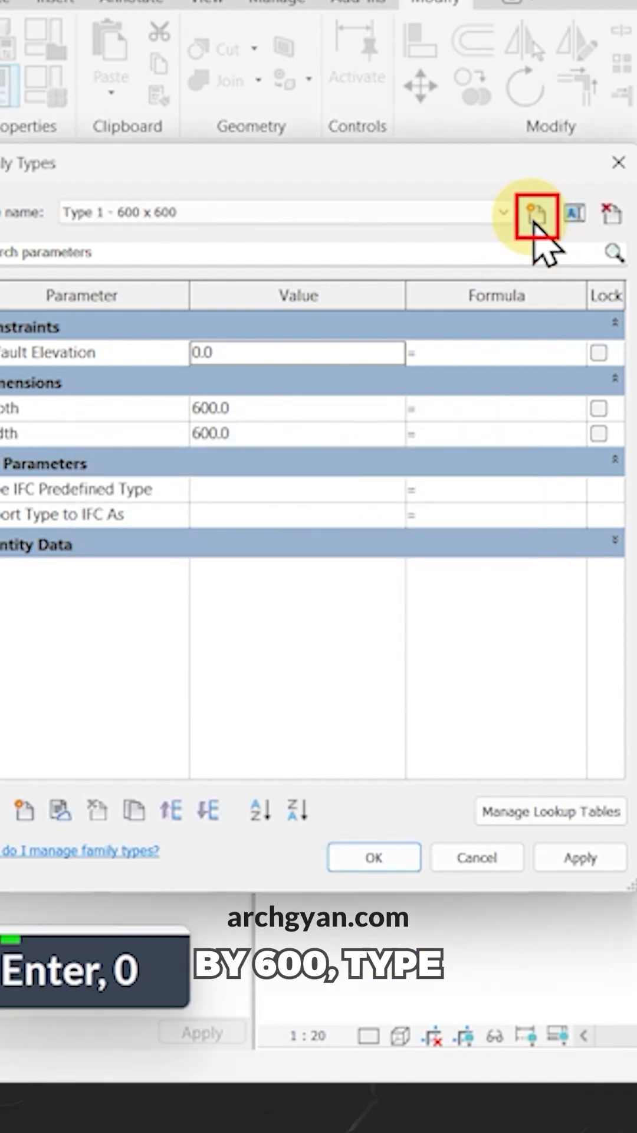
pyautogui.click(538, 213)
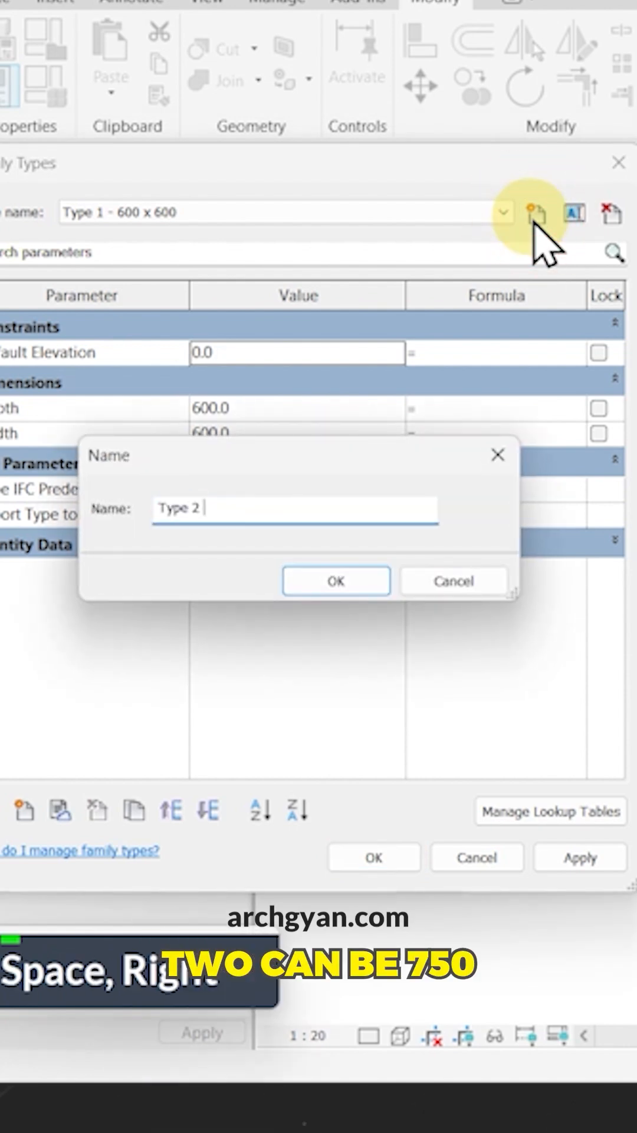
pyautogui.write('- 750 x 750')
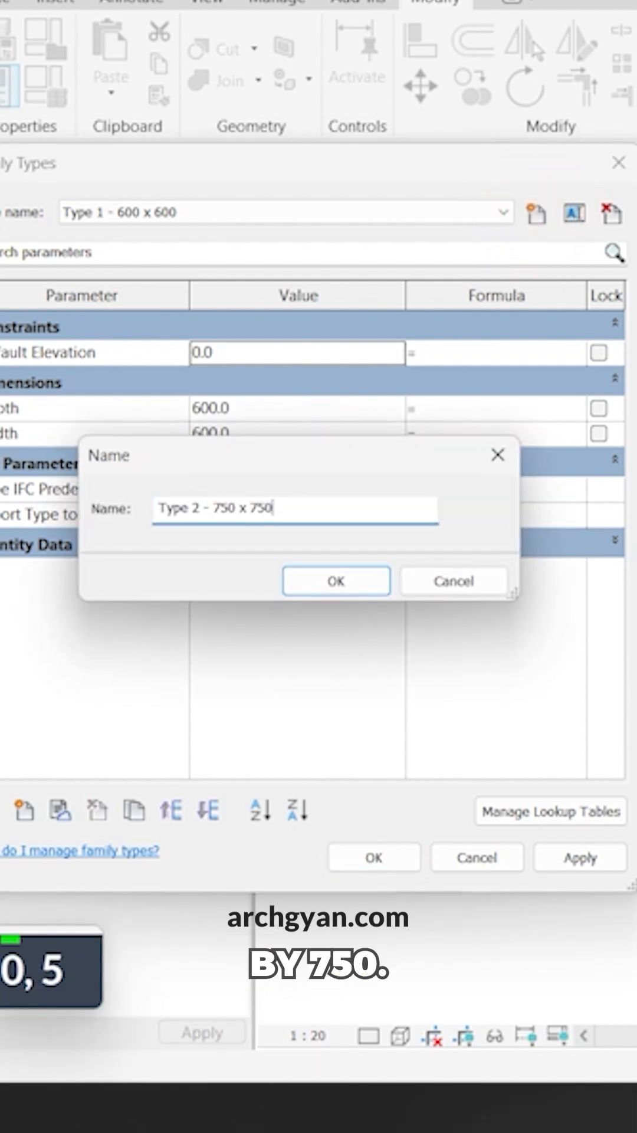
pyautogui.click(335, 581)
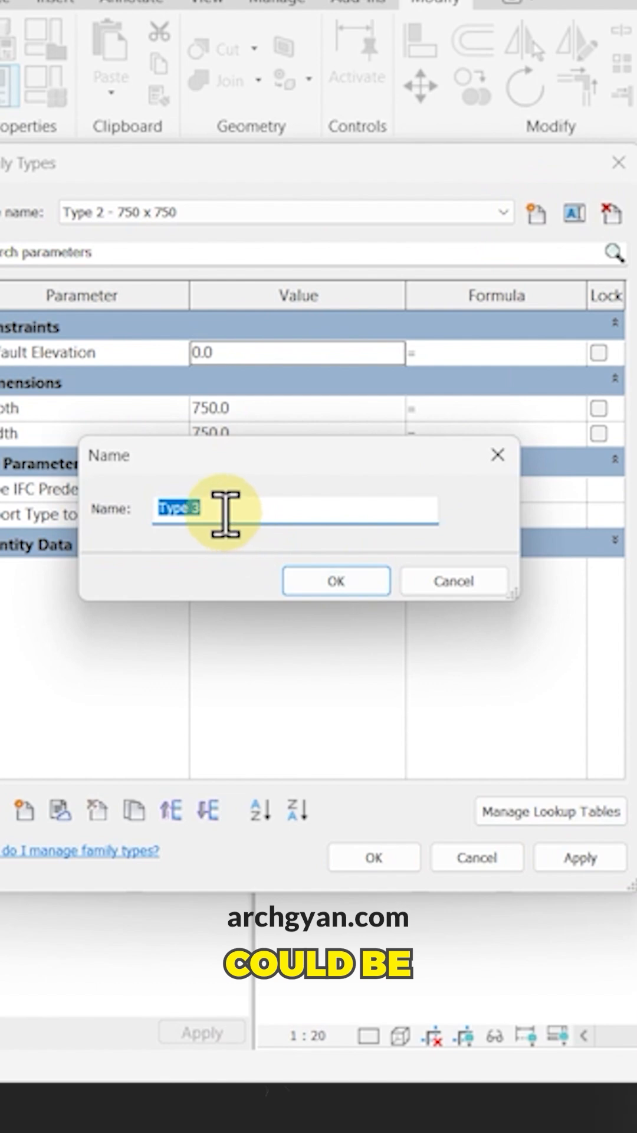
# Create a third family type named Type 3 - 800 x 800
pyautogui.write('Type 3 - 800 x 800')
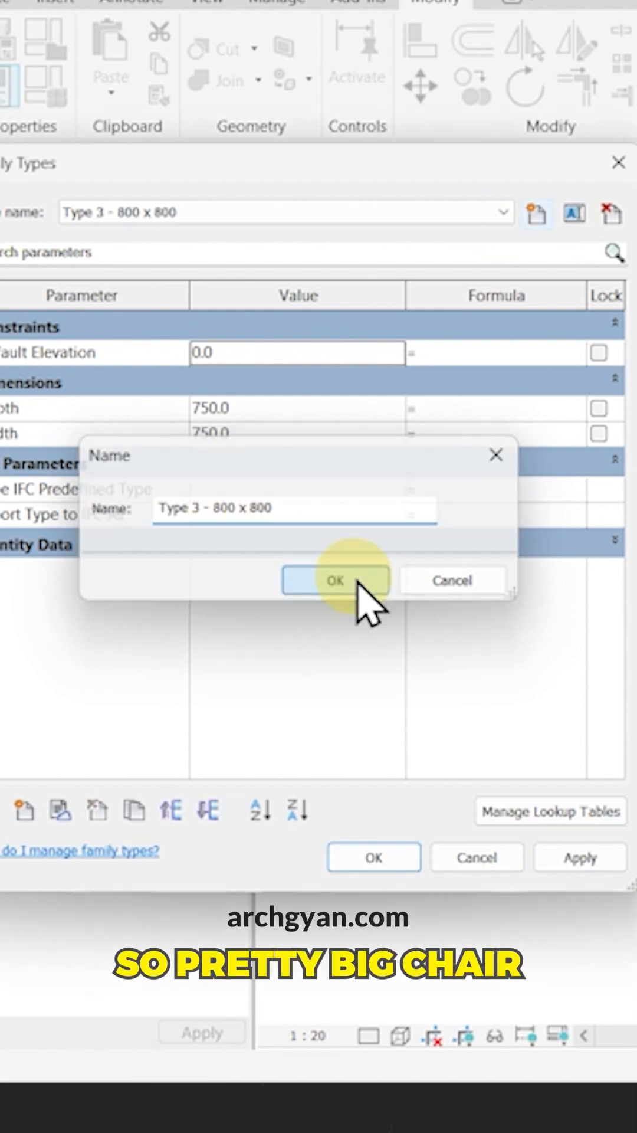
pyautogui.click(333, 581)
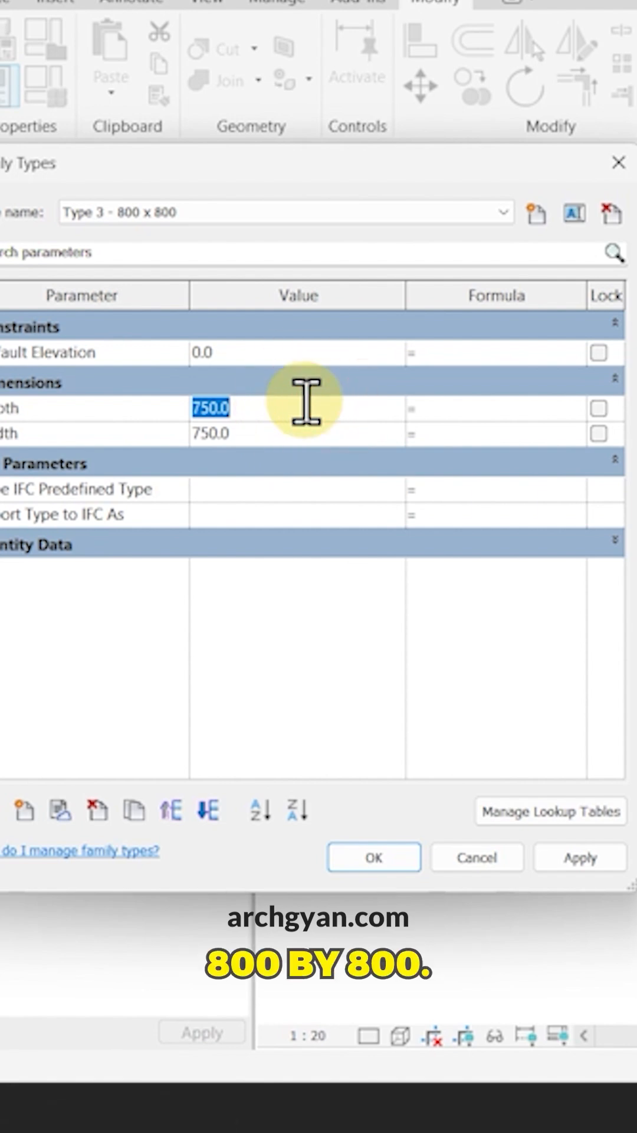